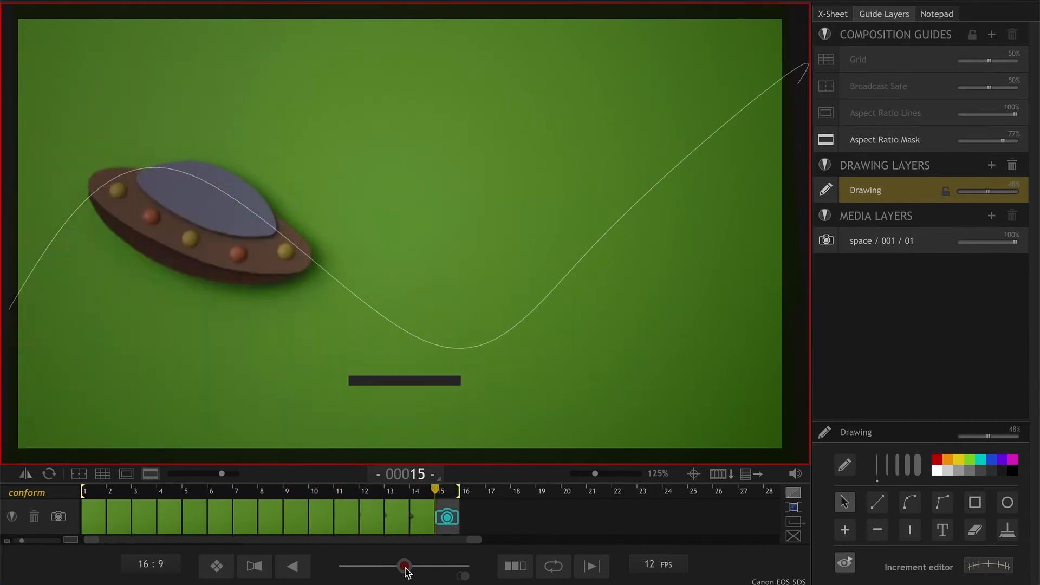
Step: Find Ultra Key by searching "ultra" in Effects and apply it to the V2 UFO clip
click(552, 490)
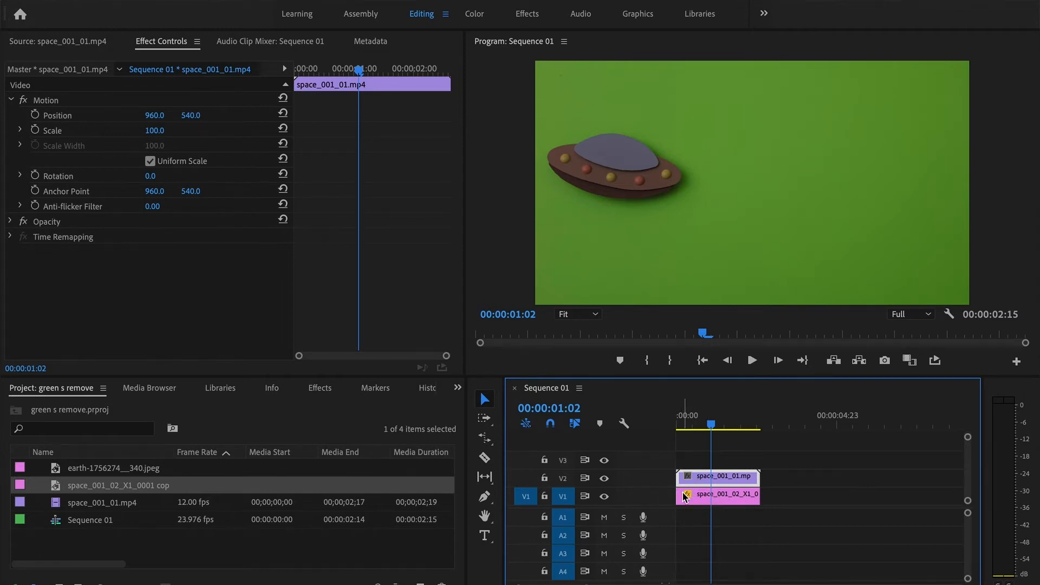
mouse_move(683, 499)
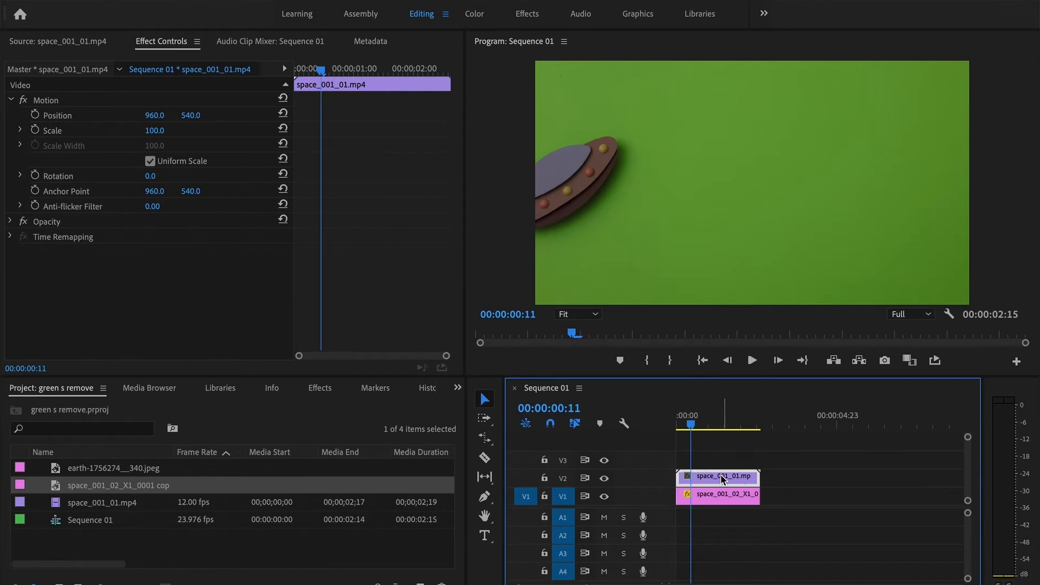
mouse_move(638, 481)
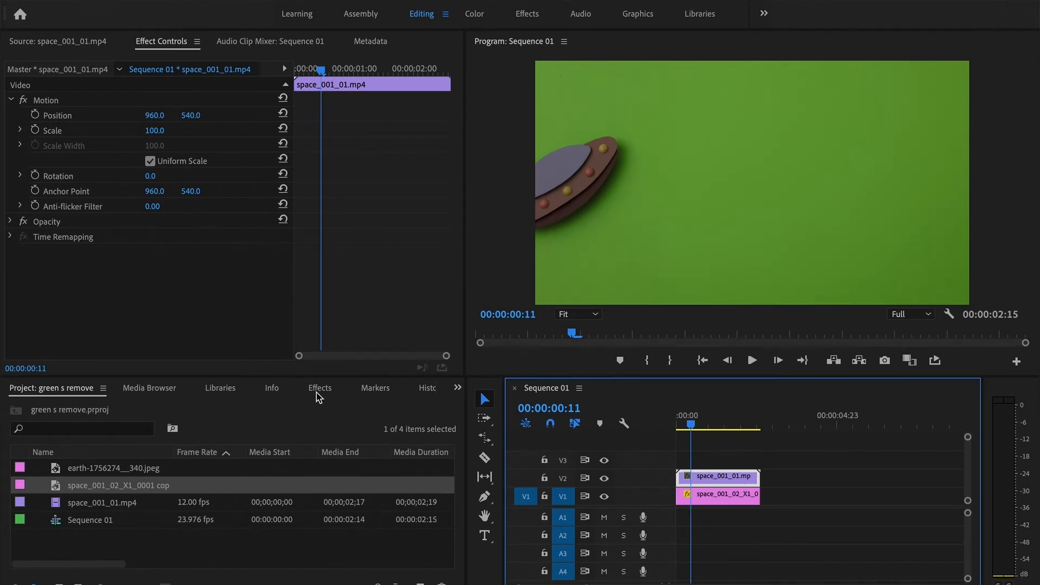
click(320, 388)
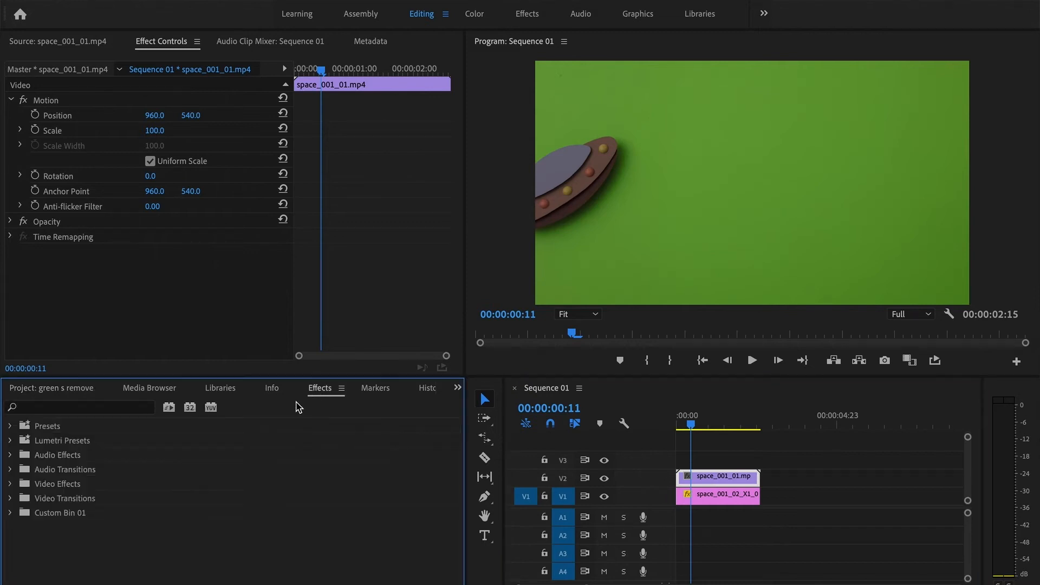
click(79, 407)
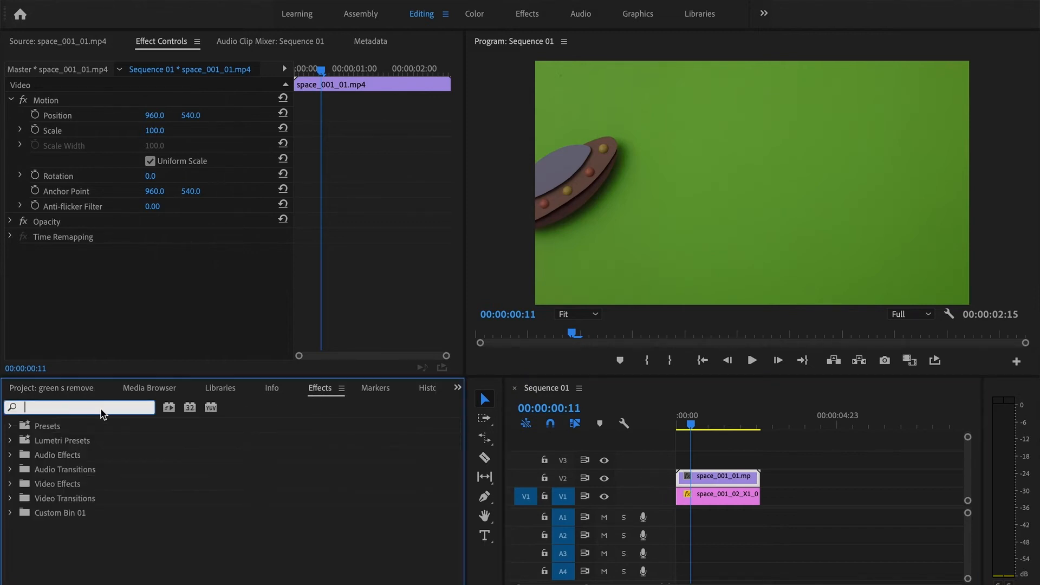
text(ultra)
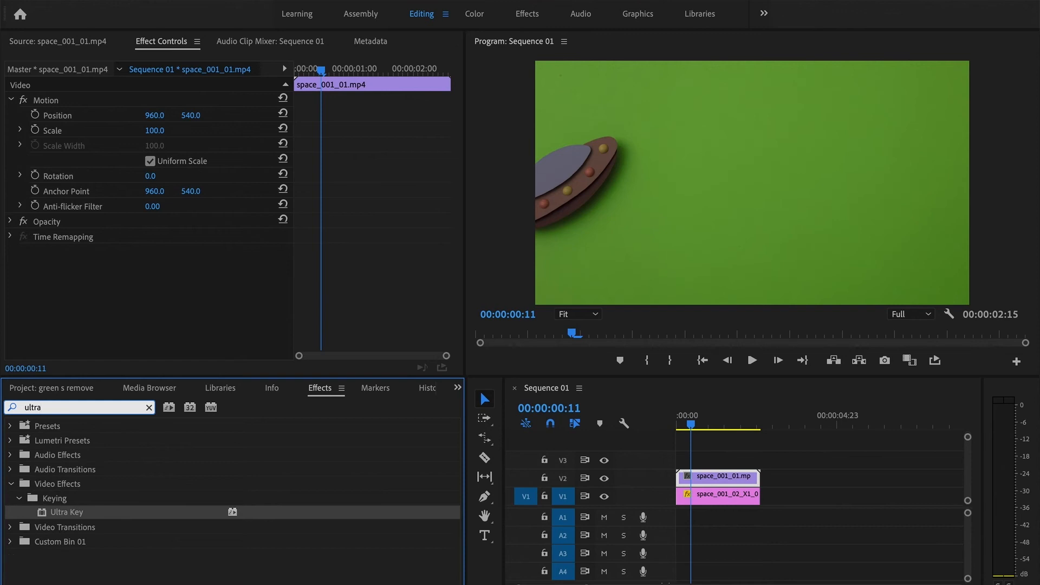
double_click(65, 511)
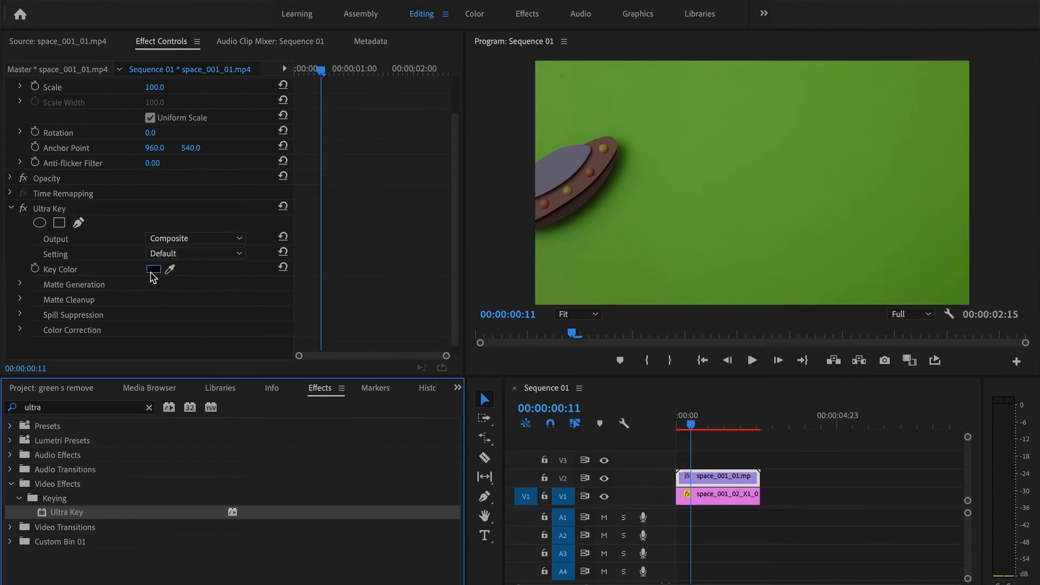
Step: Sample the green backdrop as the Ultra Key colour, revealing the night-sky clouds behind the UFO
key(ctrl+s)
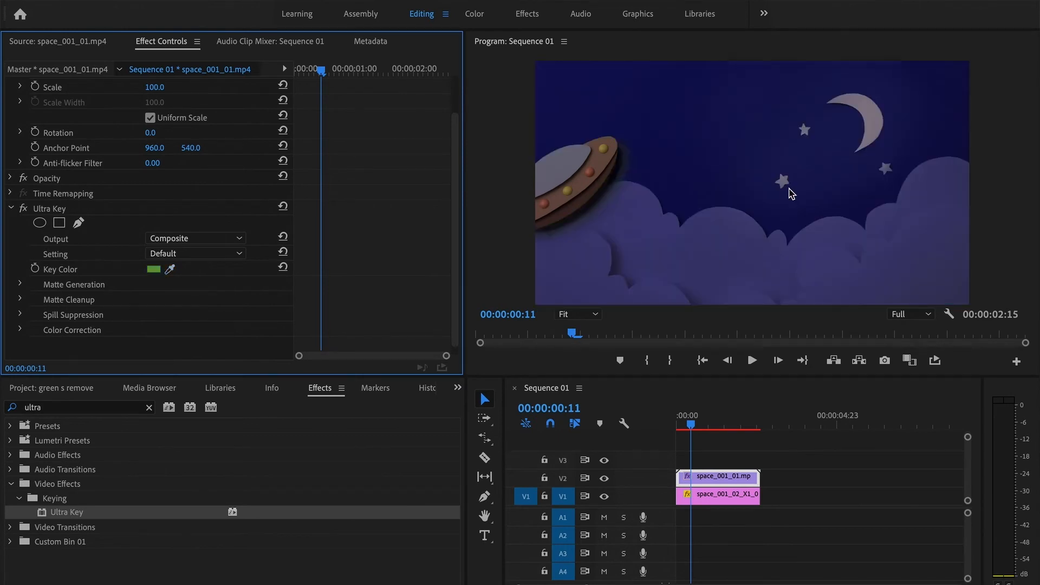
mouse_move(686, 398)
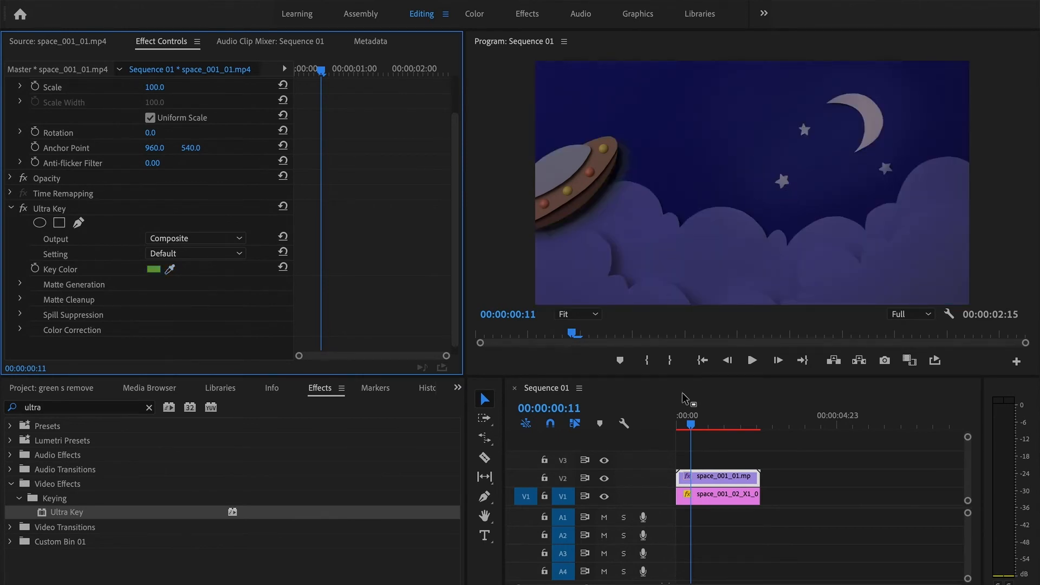
mouse_move(628, 229)
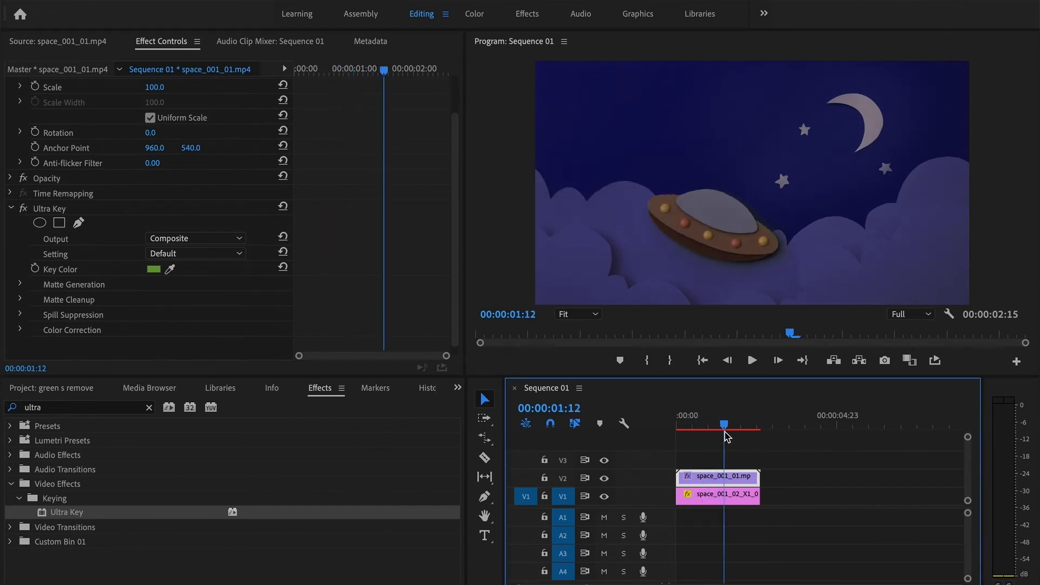
Step: Step to a nearby frame and set Matte Generation Highlight to 0 under Ultra Key
click(740, 425)
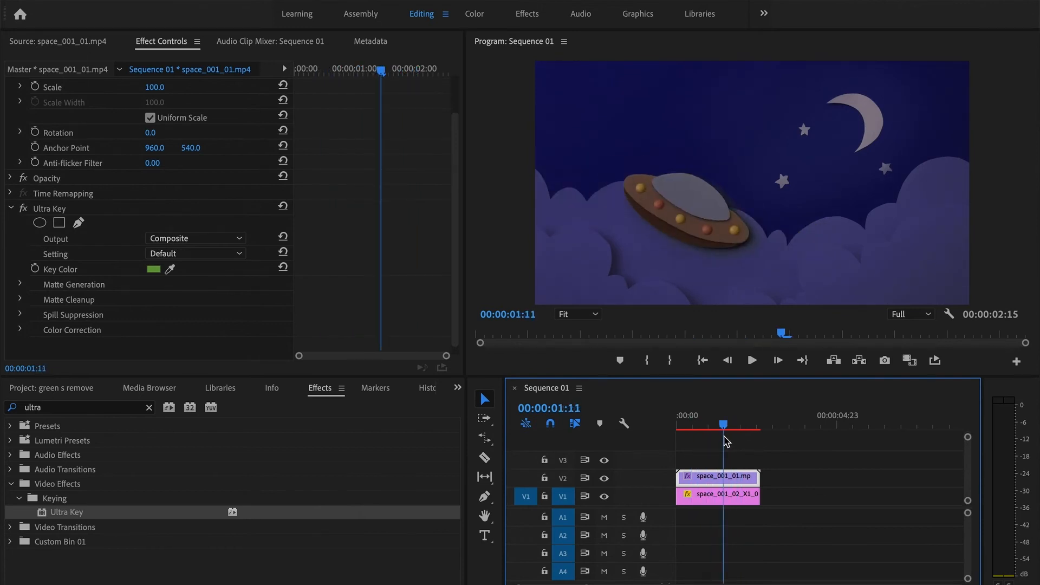
click(10, 284)
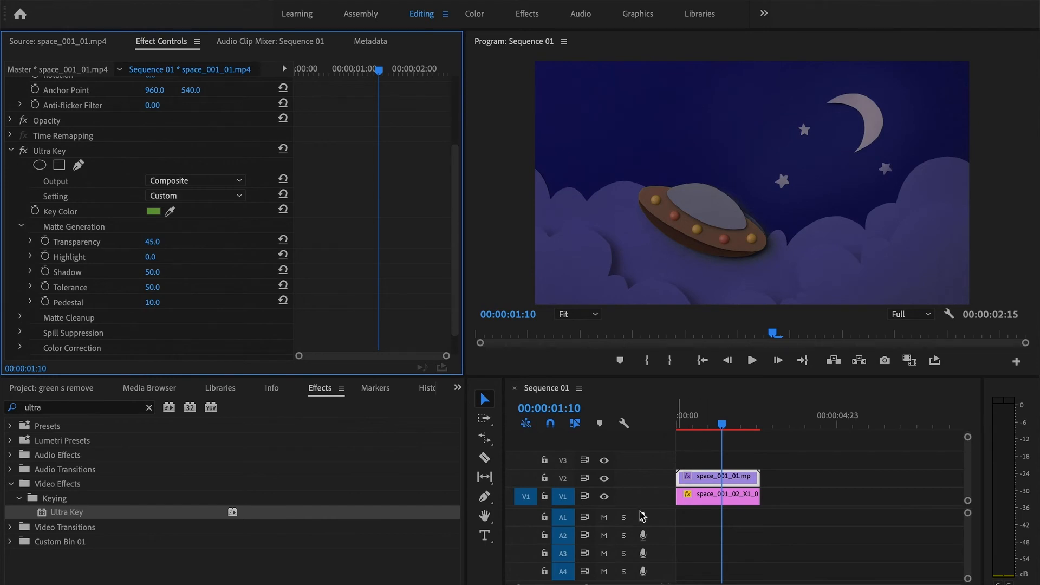
Step: With V1 hidden, set matte Shadow 44, Tolerance 100 and Pedestal 69, then restore V1
click(603, 496)
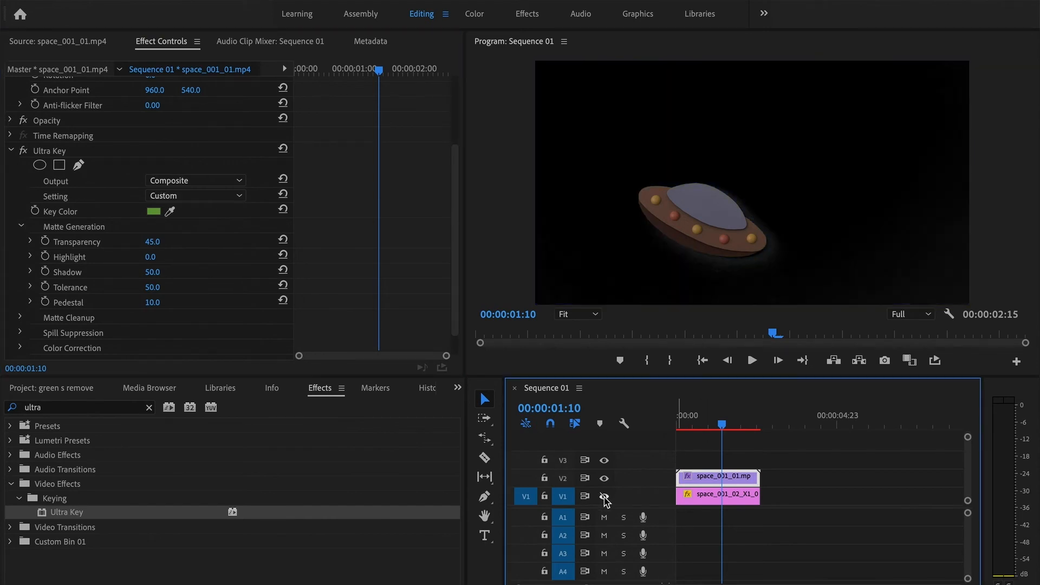
click(603, 495)
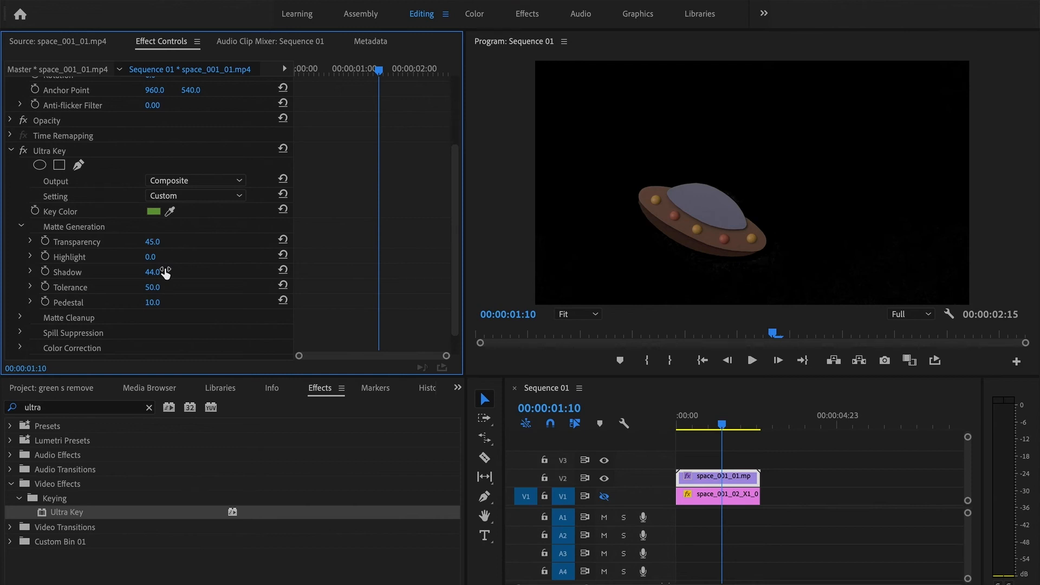
click(604, 496)
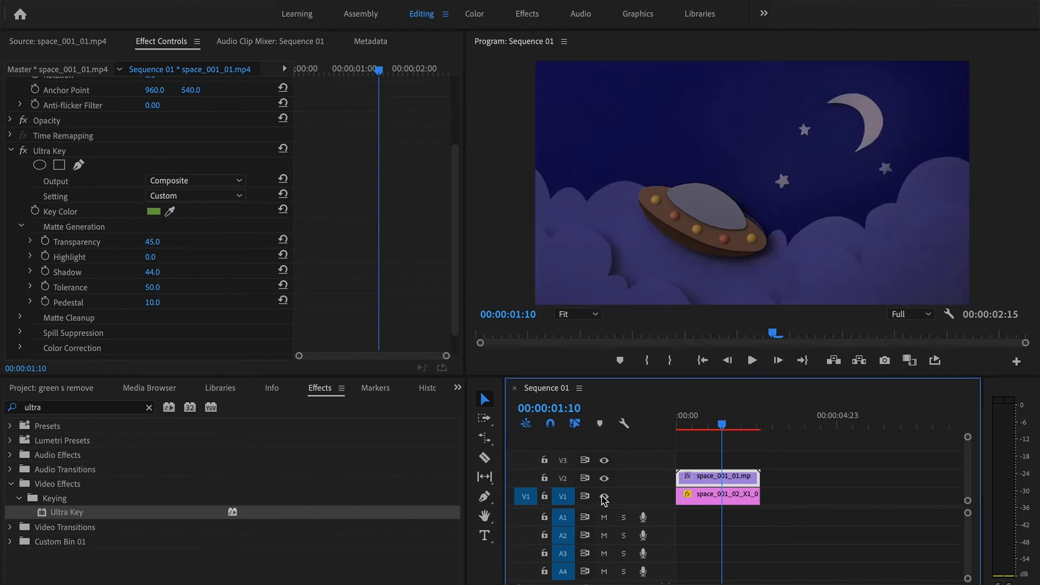
Step: Scrub later in the sequence and play the composited UFO over the clouds
click(690, 425)
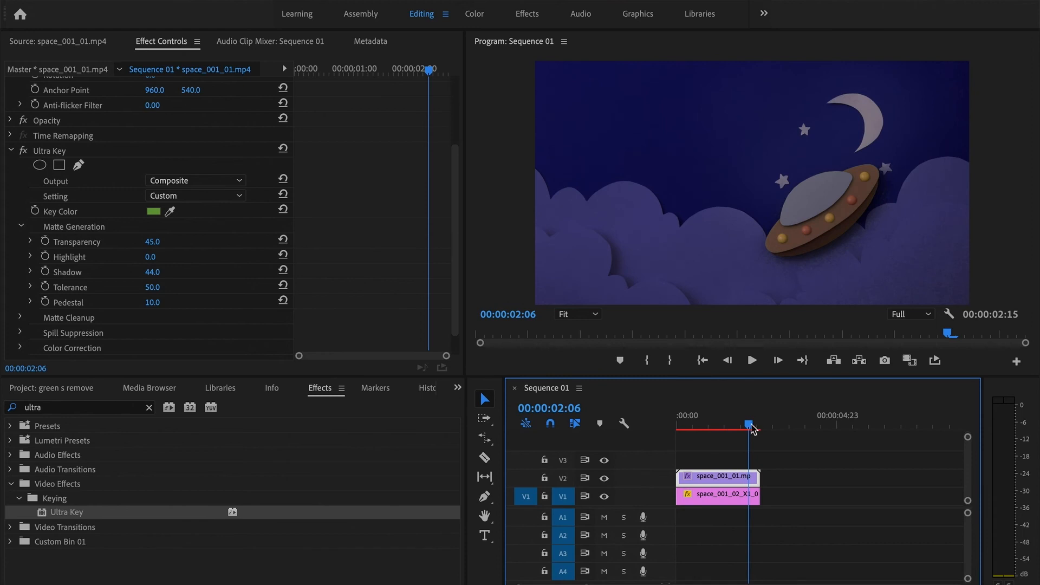
mouse_move(362, 259)
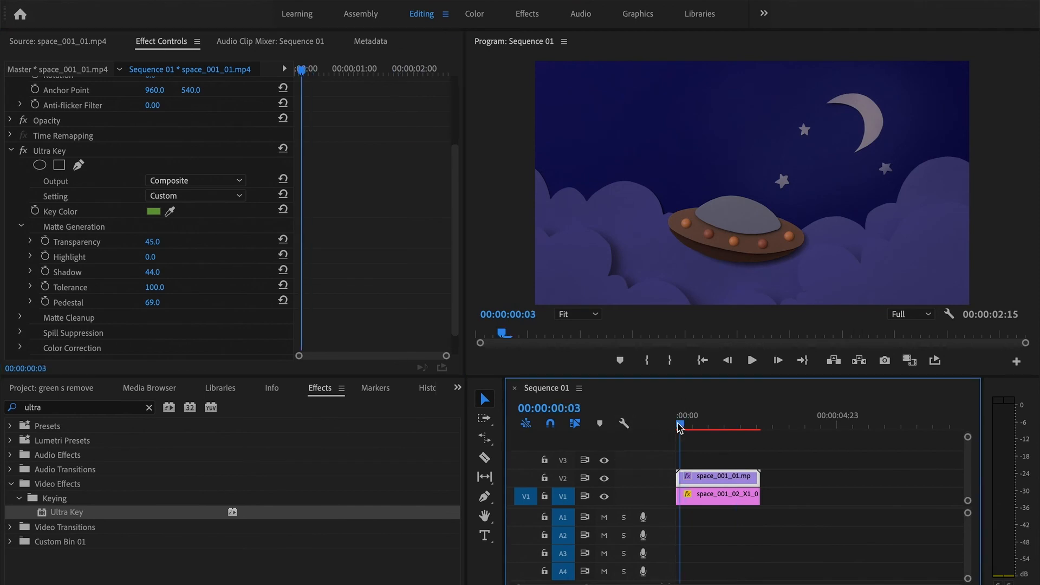
click(752, 359)
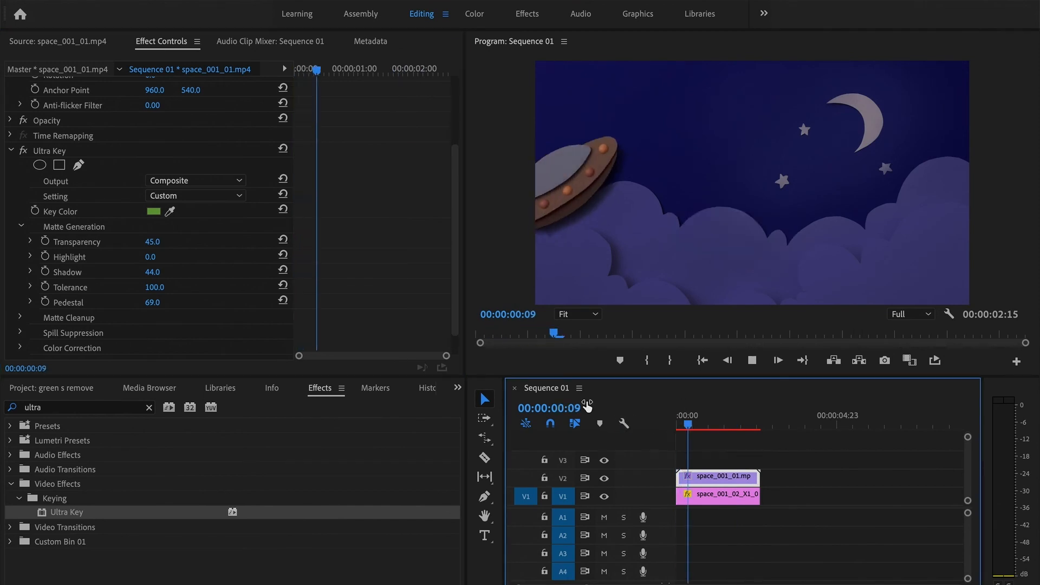